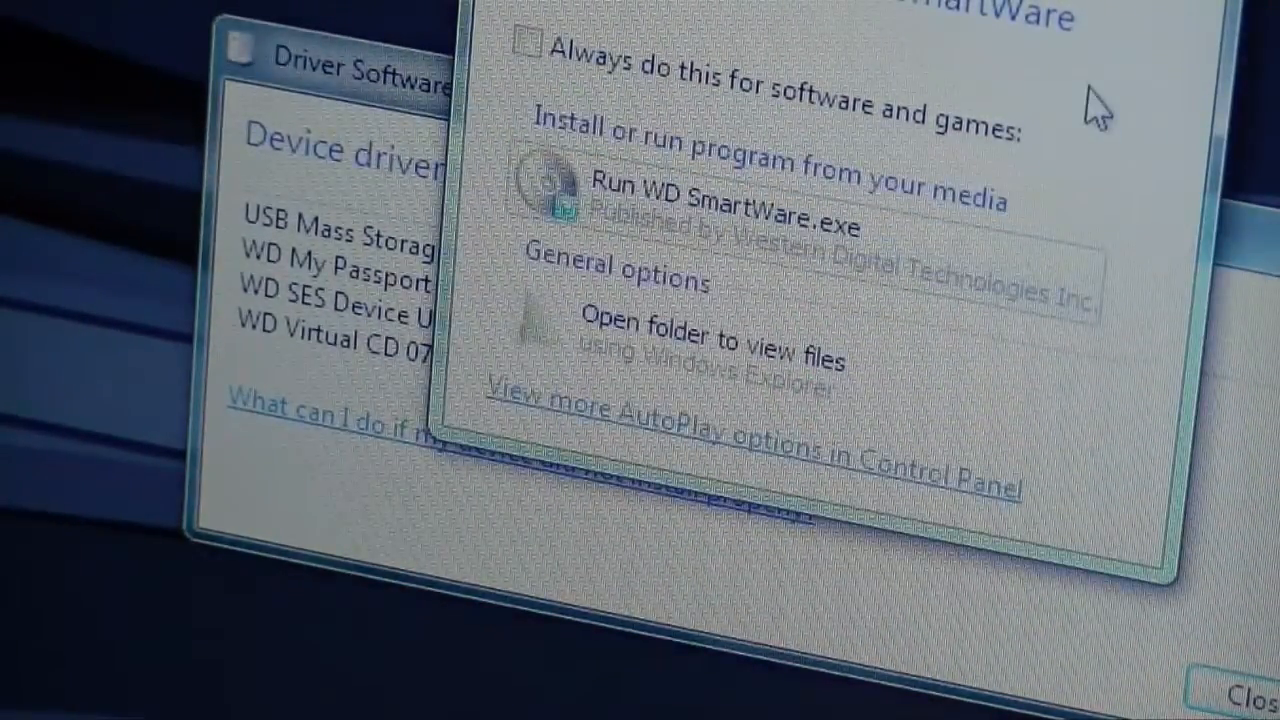
{"action": "mouse_move", "coordinate": [790, 200]}
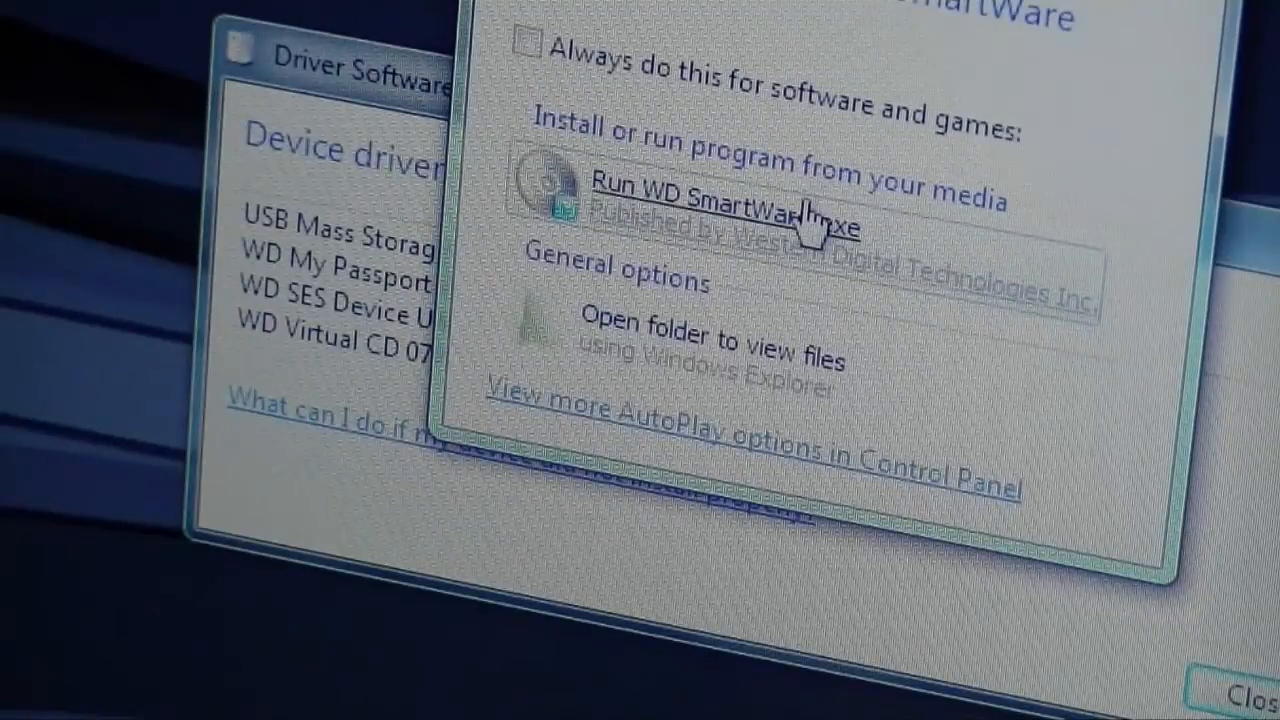
Run WD SmartWare.exe from the AutoPlay prompt and approve the User Account Control request
{"action": "left_click", "coordinate": [800, 198]}
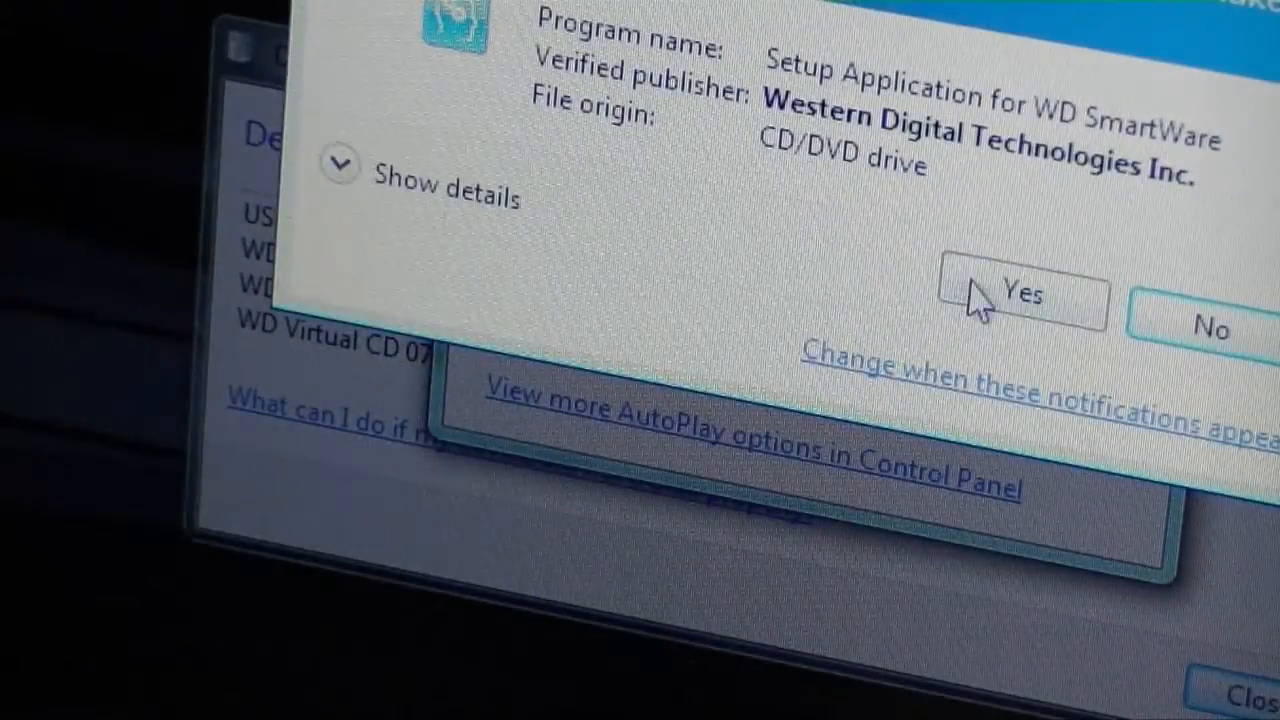
{"action": "left_click", "coordinate": [1020, 290]}
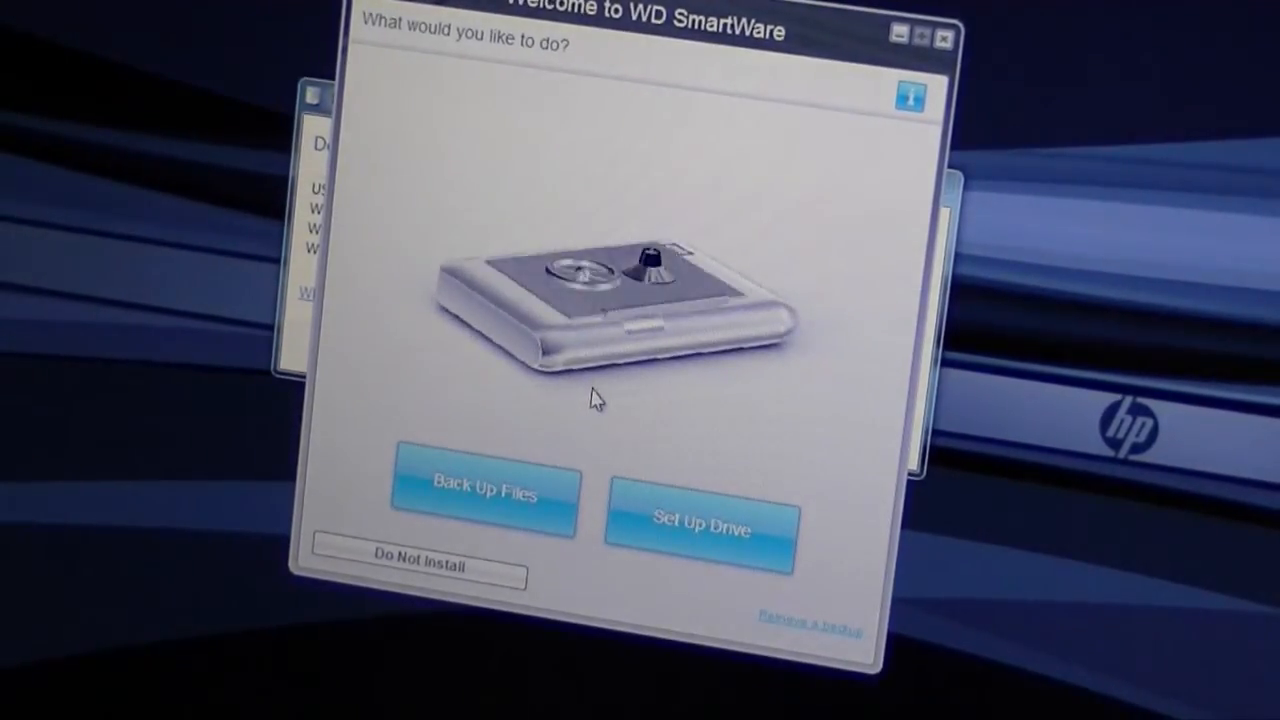
Choose Set Up Drive on the welcome screen for the My Passport Studio drive
{"action": "left_click", "coordinate": [700, 524]}
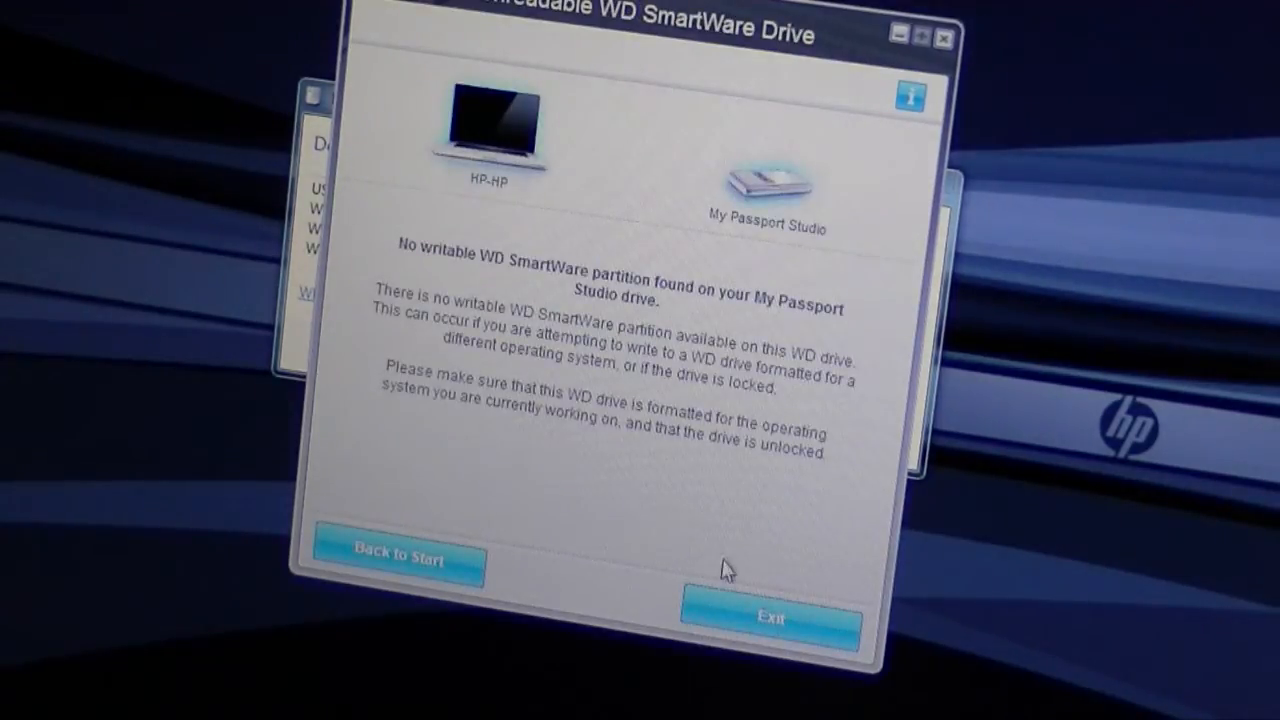
{"action": "mouse_move", "coordinate": [508, 400]}
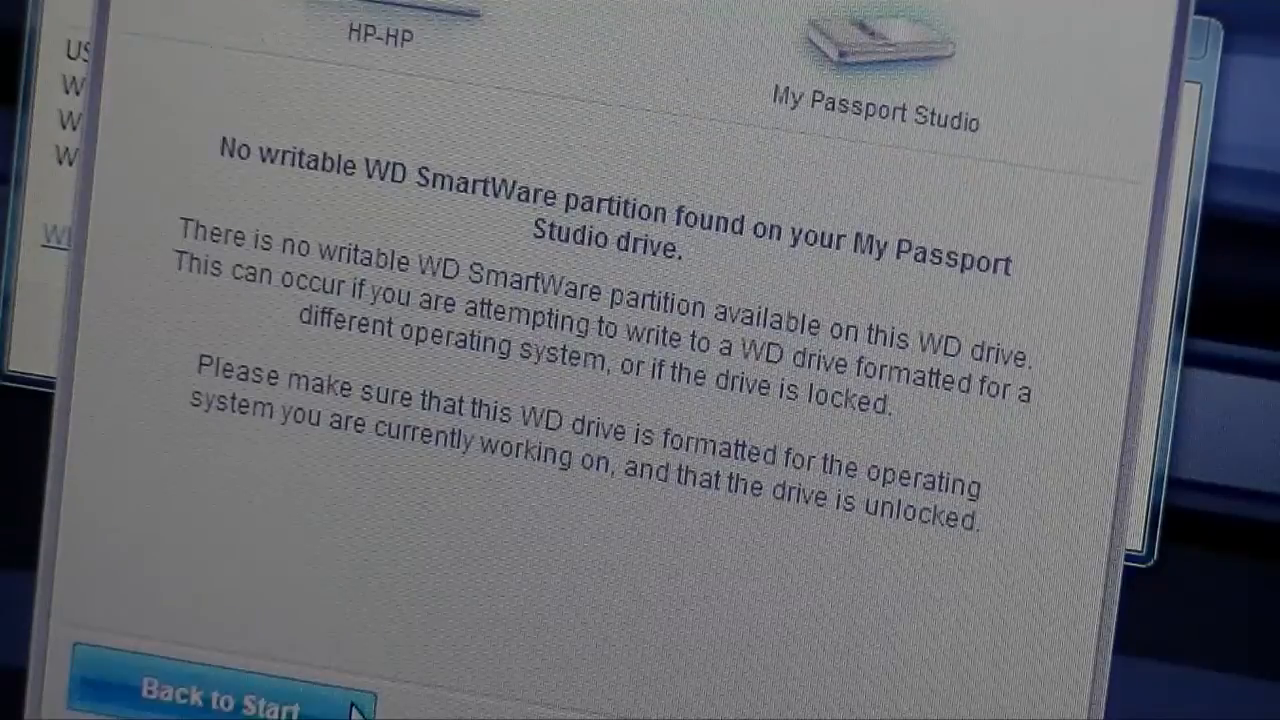
{"action": "mouse_move", "coordinate": [496, 596]}
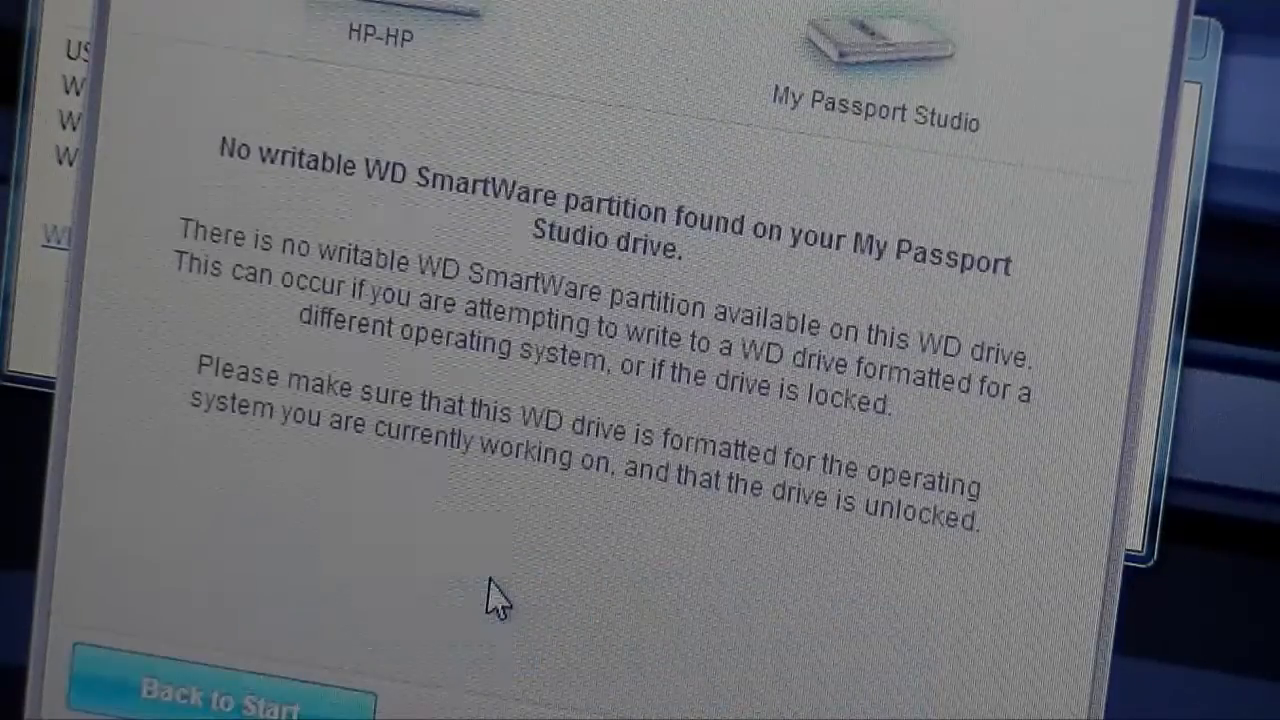
{"action": "mouse_move", "coordinate": [256, 696]}
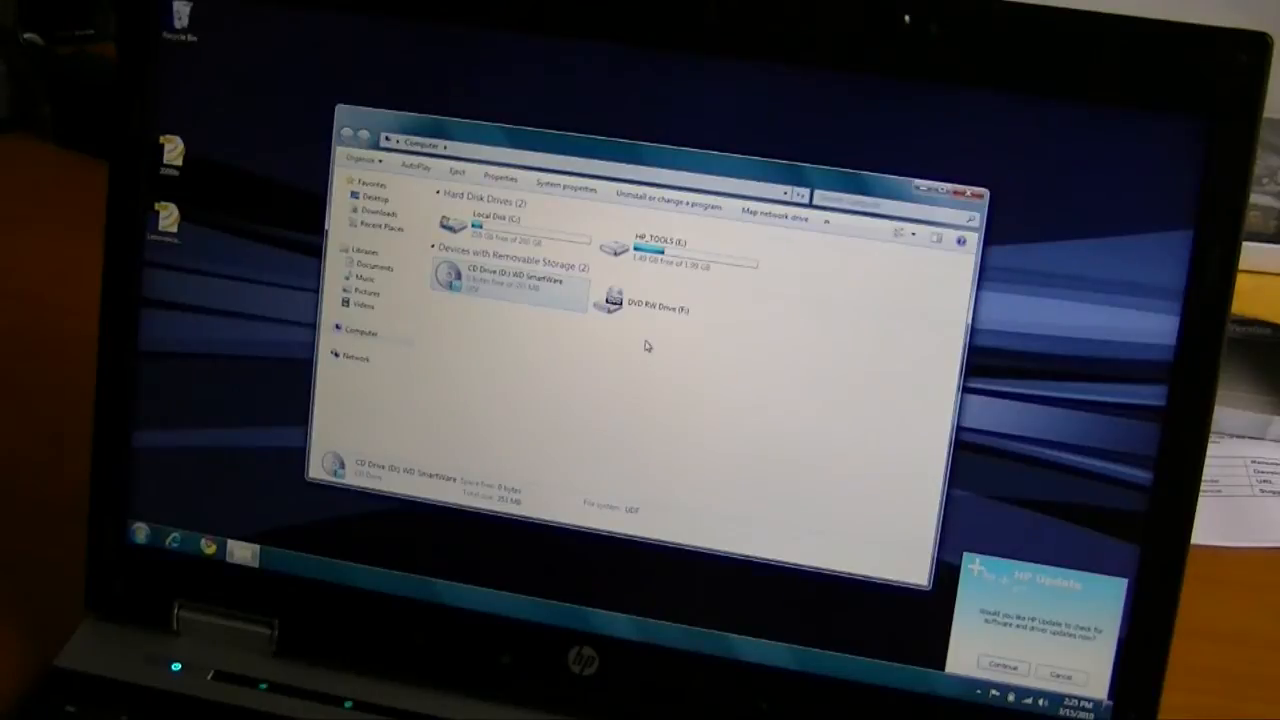
{"action": "mouse_move", "coordinate": [268, 480]}
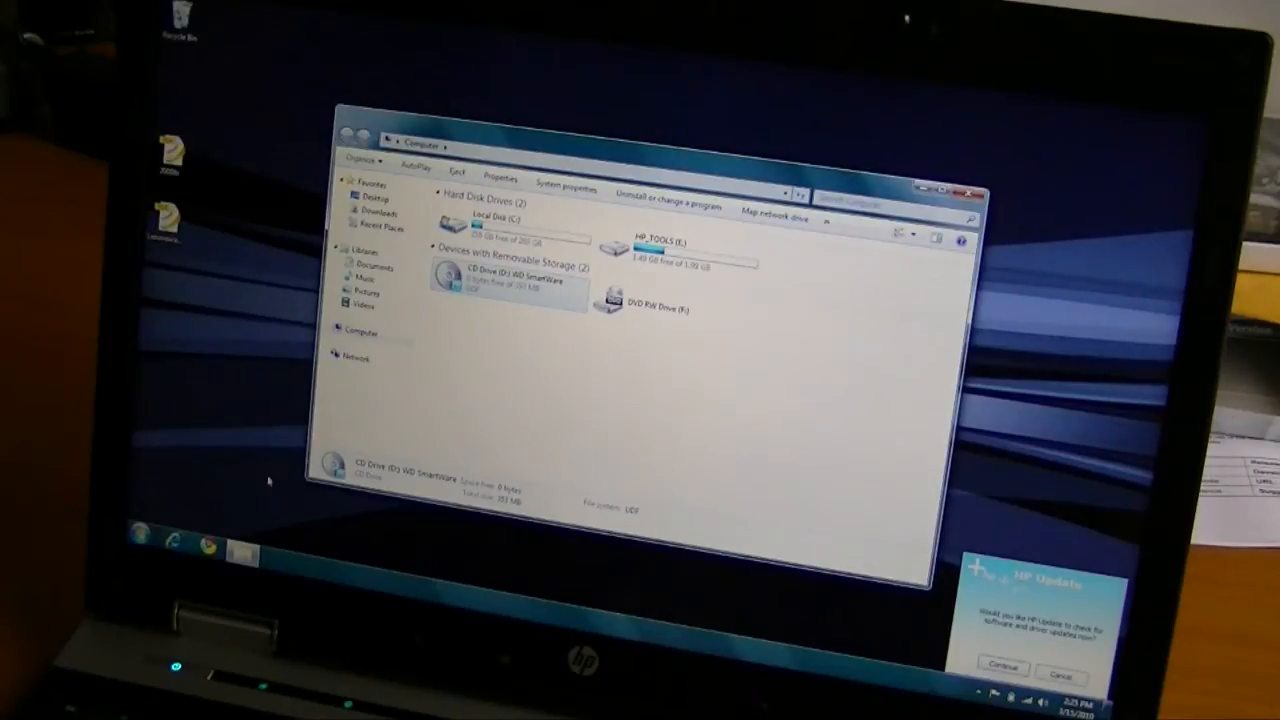
{"action": "mouse_move", "coordinate": [430, 432]}
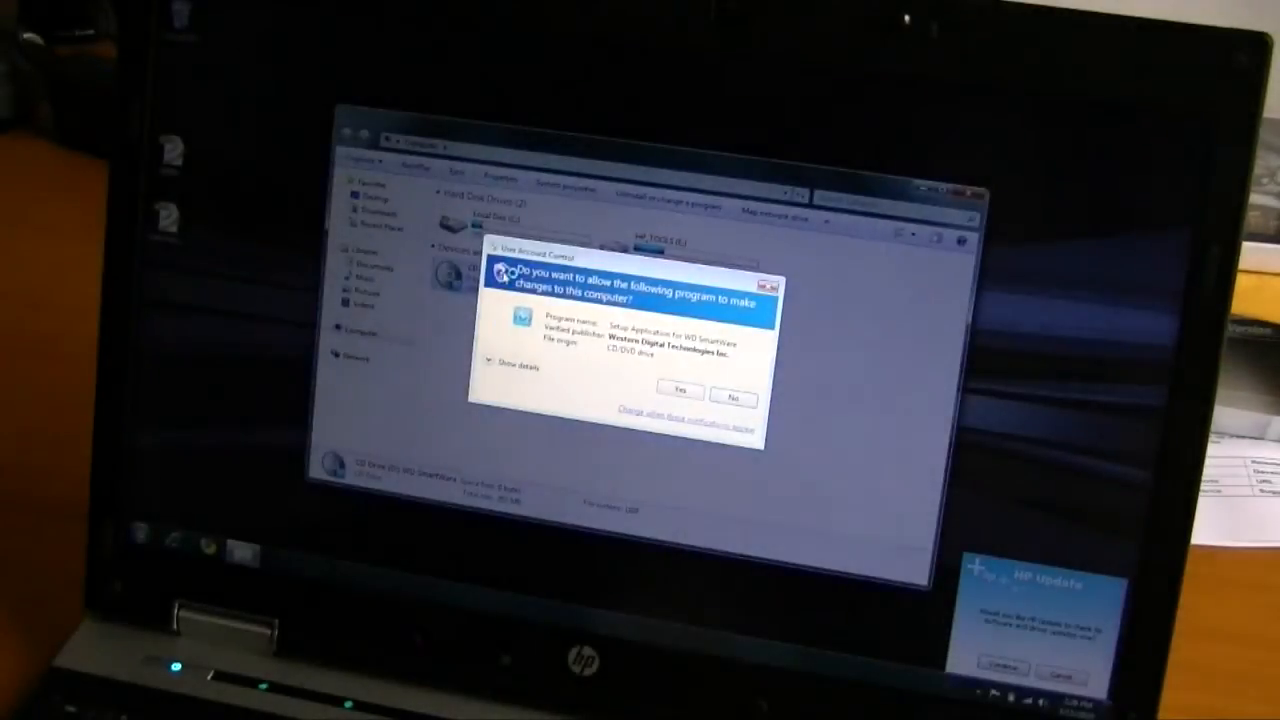
Approve the relaunched WD SmartWare setup from CD Drive (E:) in User Account Control
{"action": "left_click", "coordinate": [732, 392]}
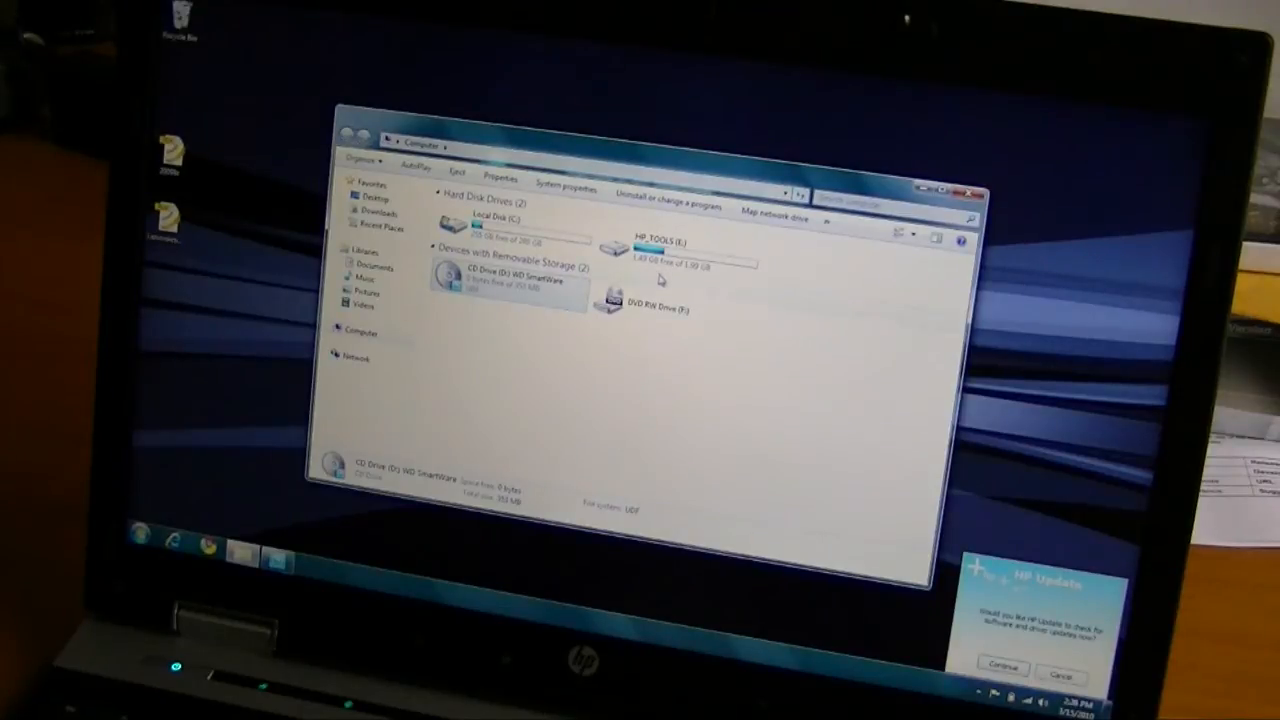
{"action": "mouse_move", "coordinate": [678, 324]}
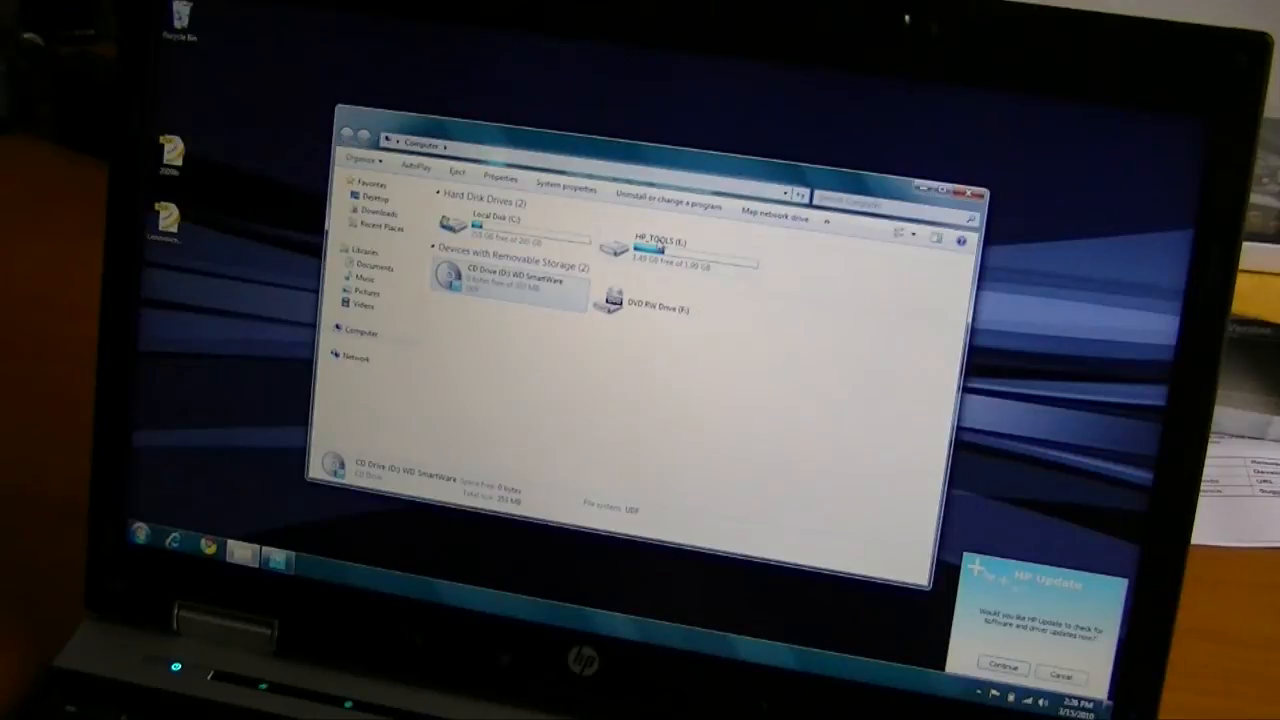
{"action": "mouse_move", "coordinate": [302, 536]}
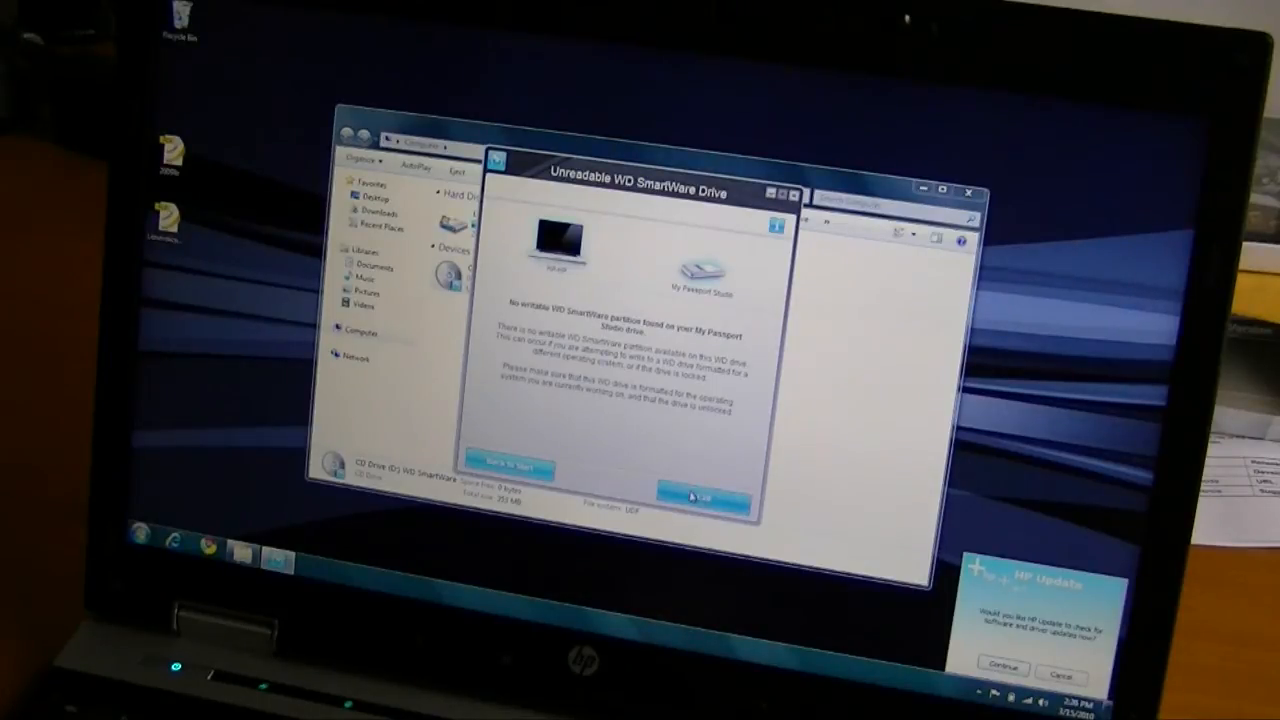
Exit the Unreadable WD SmartWare Drive error, returning to the Computer drive list
{"action": "left_click", "coordinate": [704, 500]}
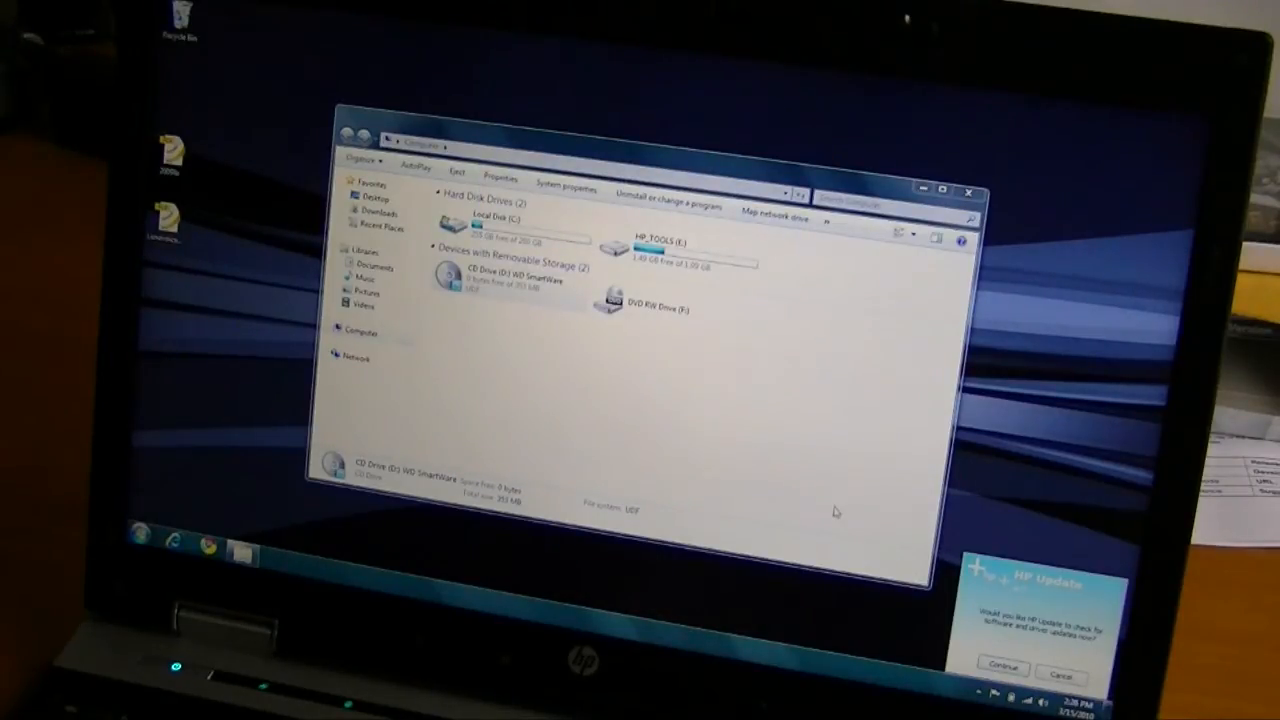
{"action": "mouse_move", "coordinate": [868, 536]}
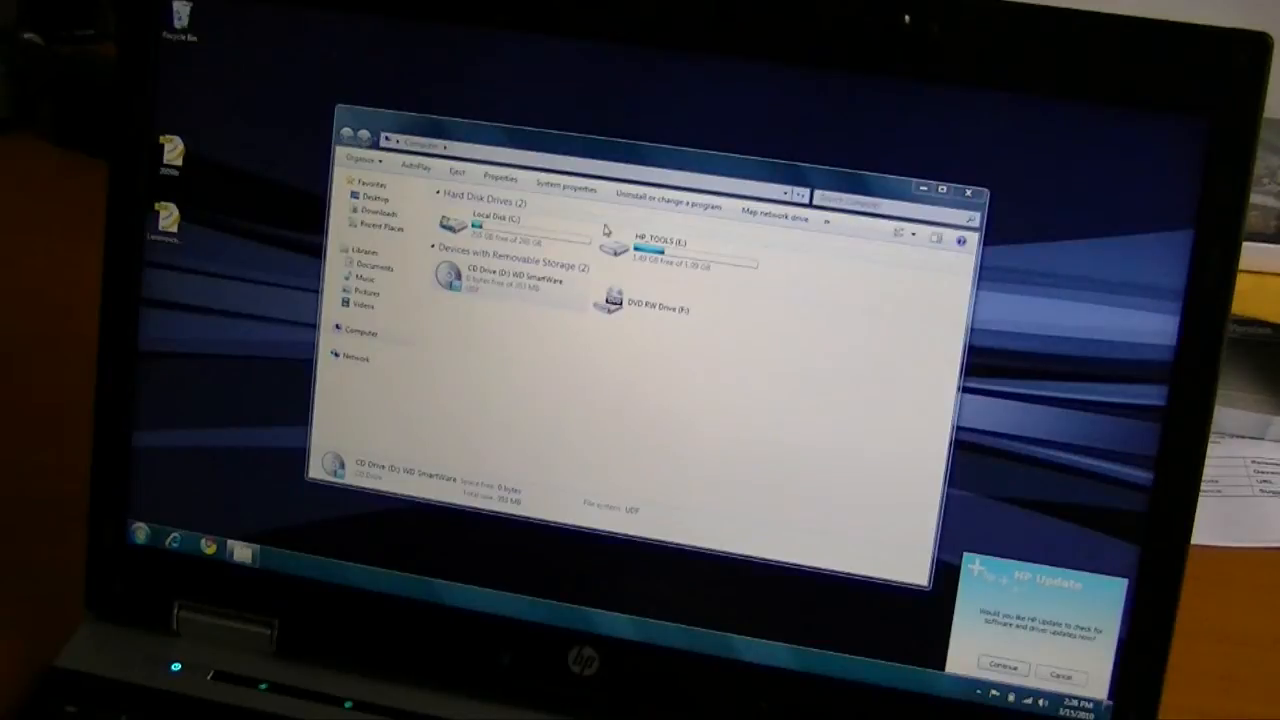
{"action": "mouse_move", "coordinate": [536, 244]}
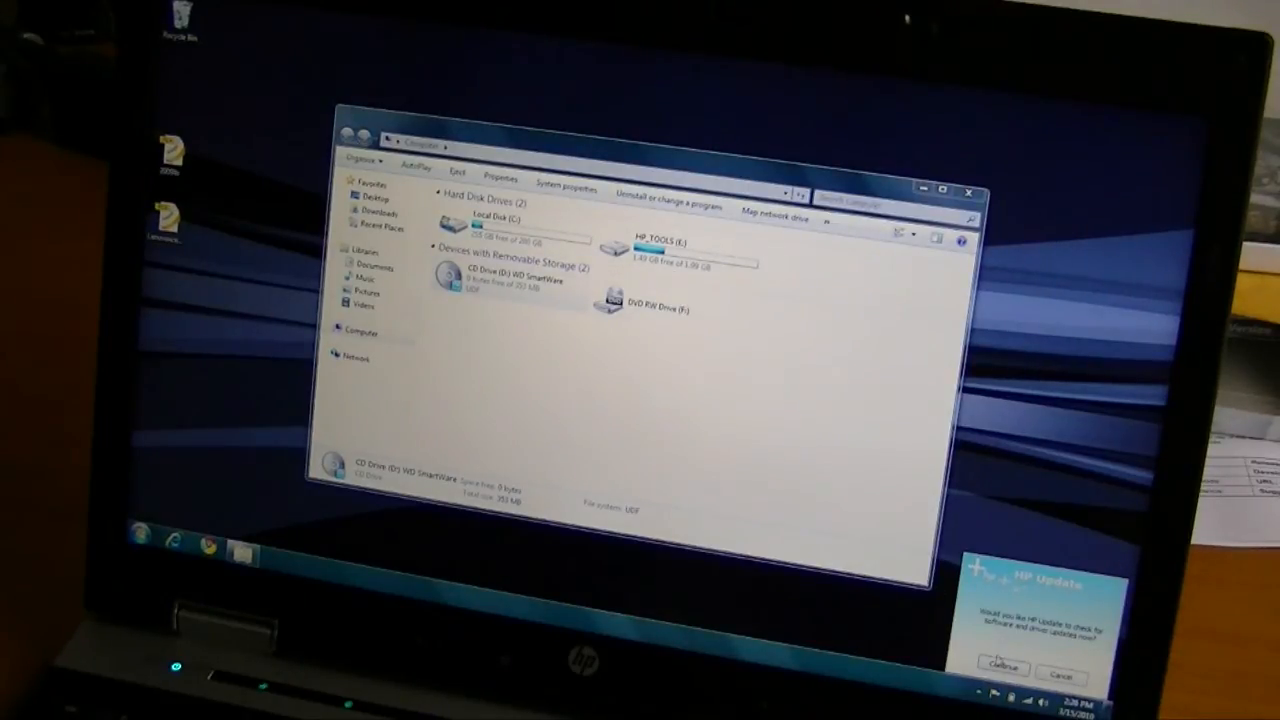
View the HP Update check results showing no new updates and close them
{"action": "left_click", "coordinate": [1002, 668]}
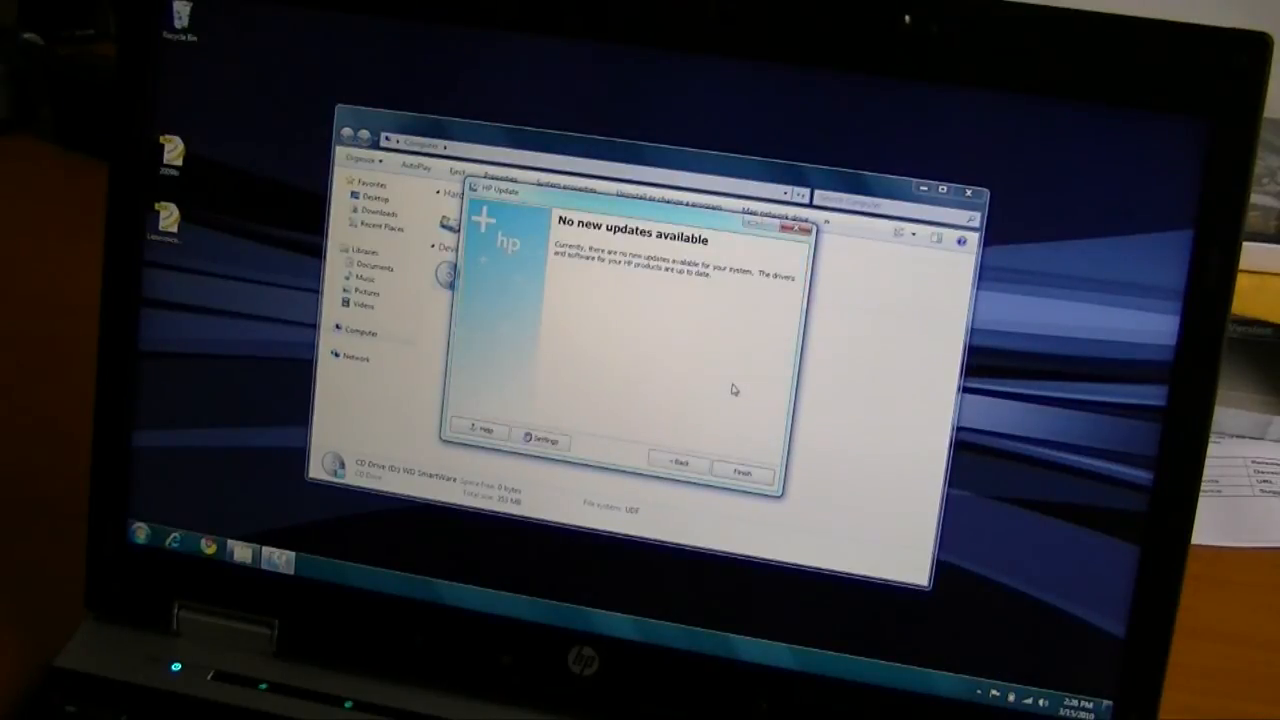
{"action": "left_click", "coordinate": [742, 472]}
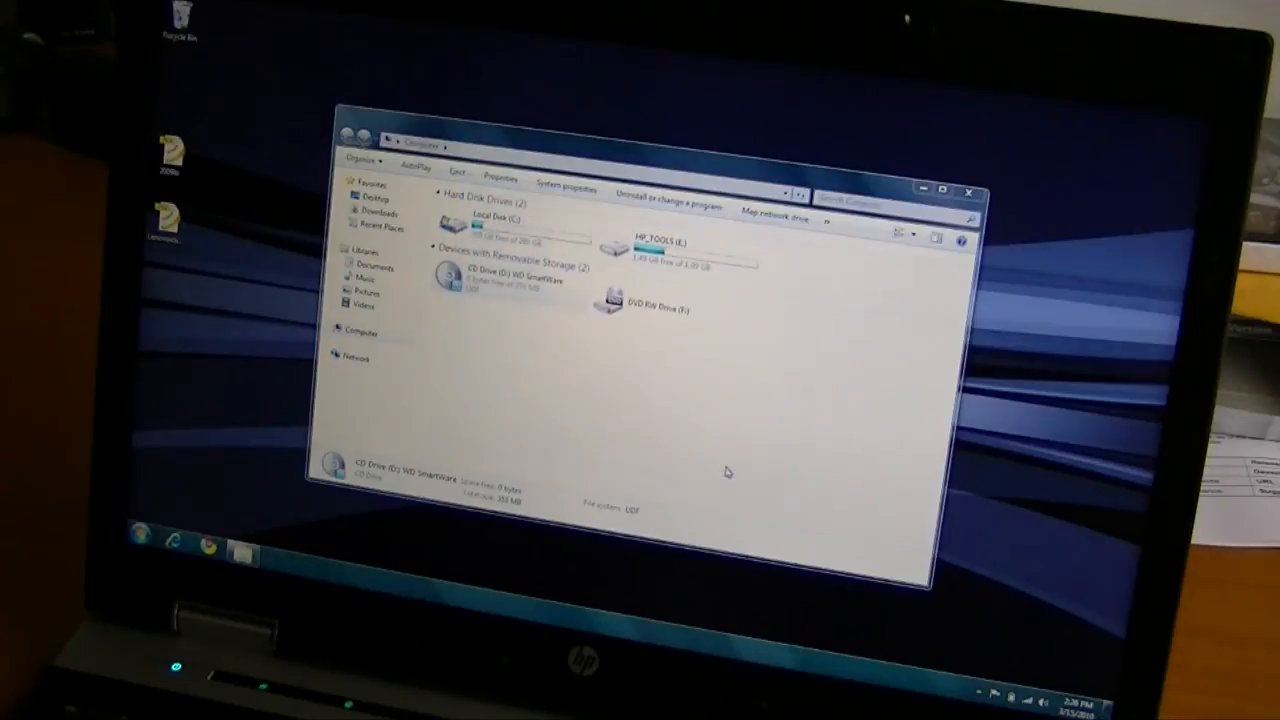